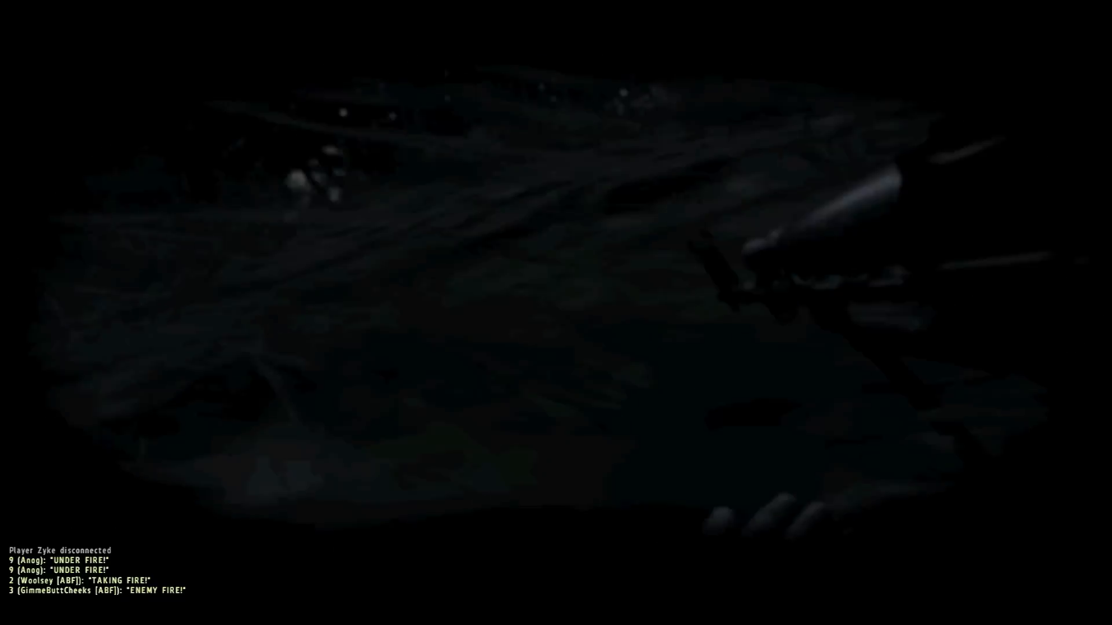
{"action": "mouse_move", "coordinate": [555, 313]}
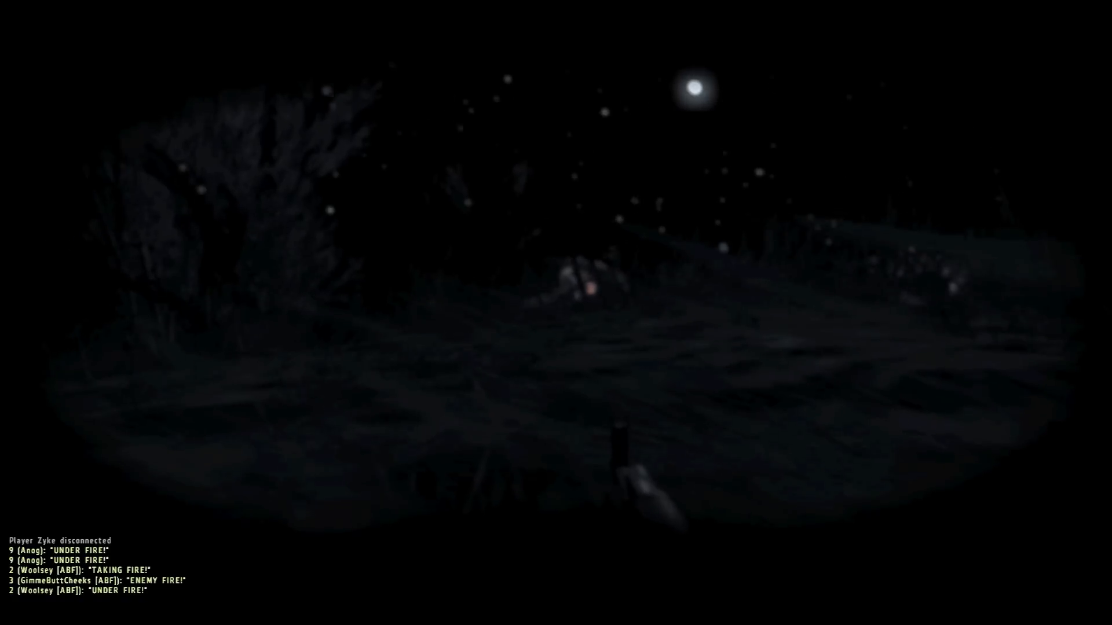